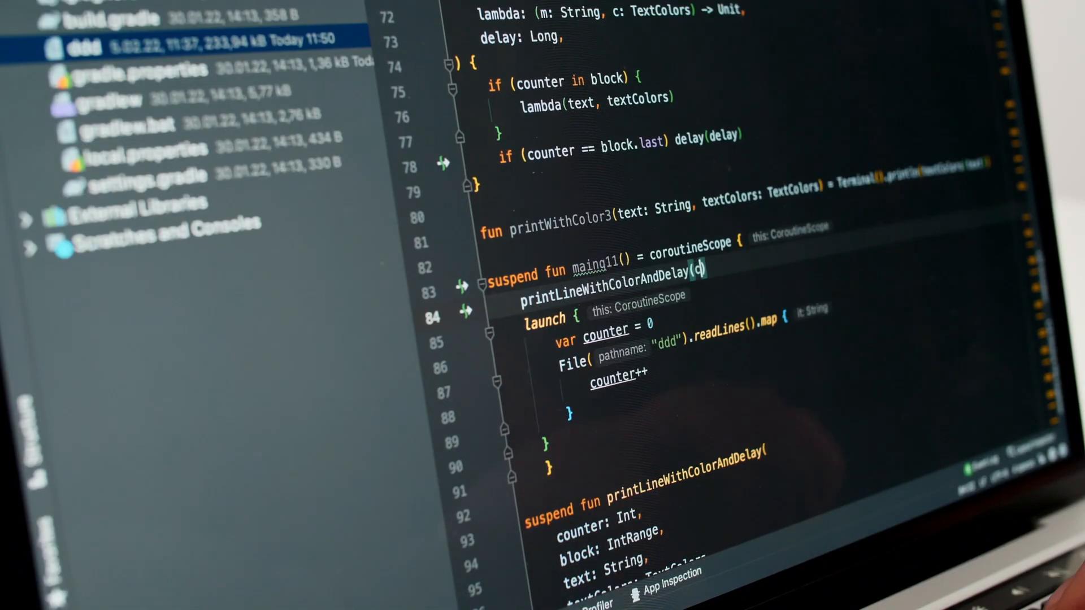
type("counter = 10")
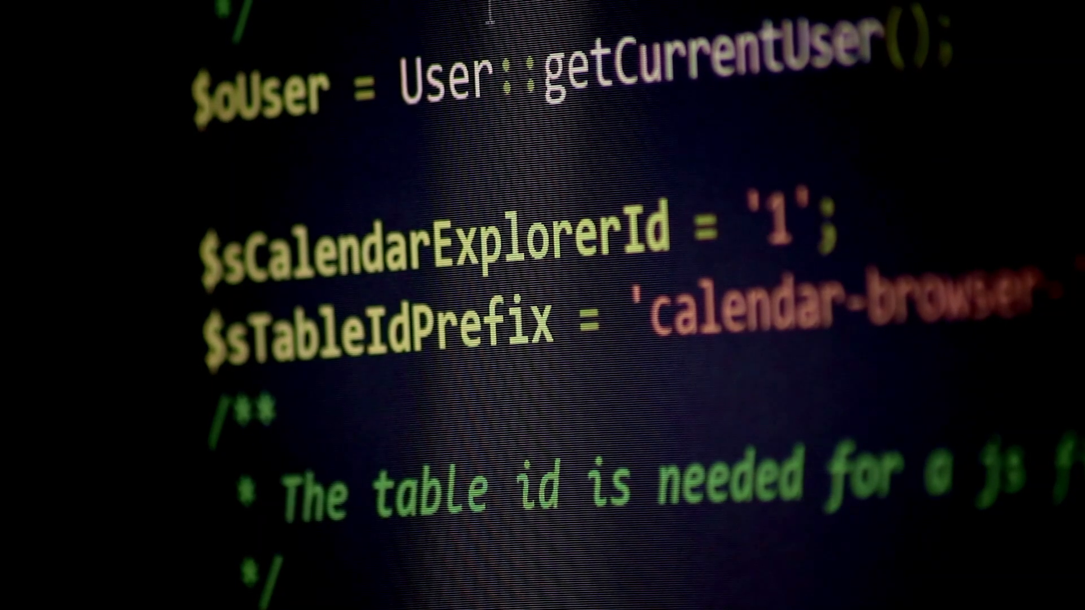
scroll("down", 3)
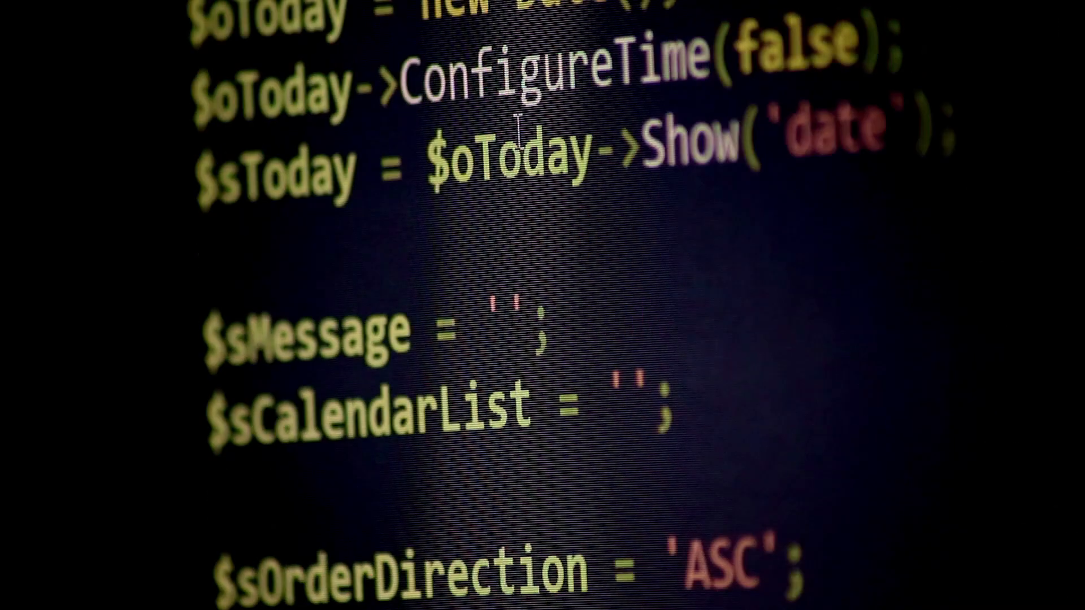
scroll("down", 3)
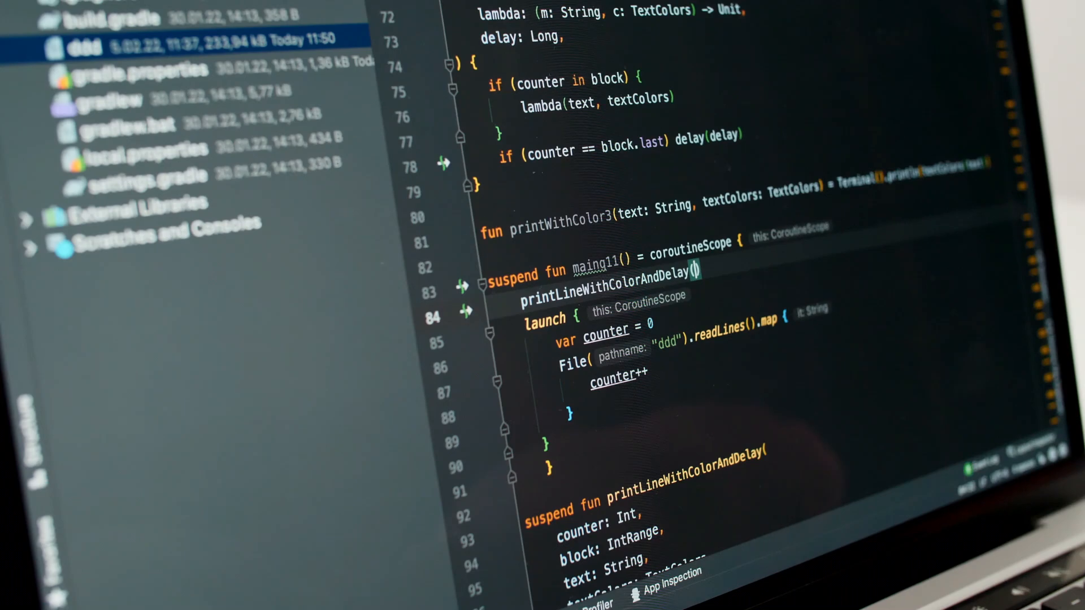
type("counter = 1")
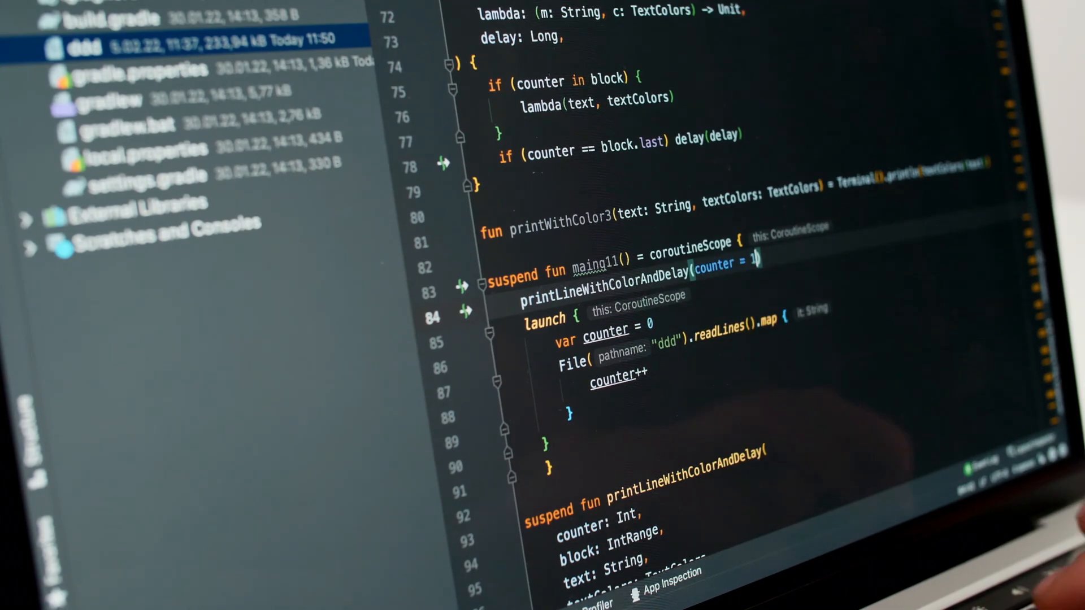
type("00_000")
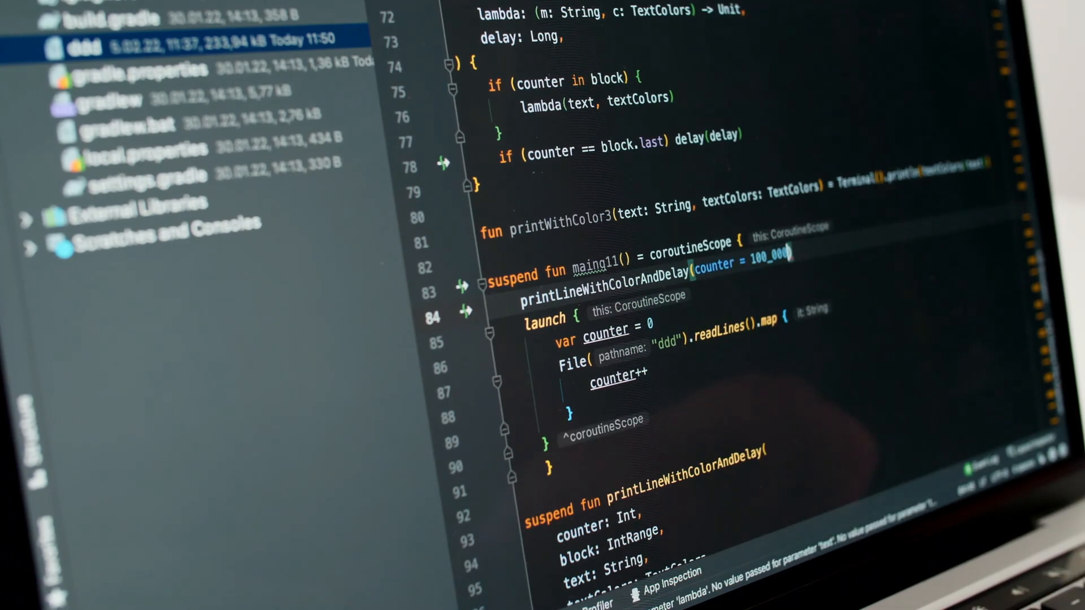